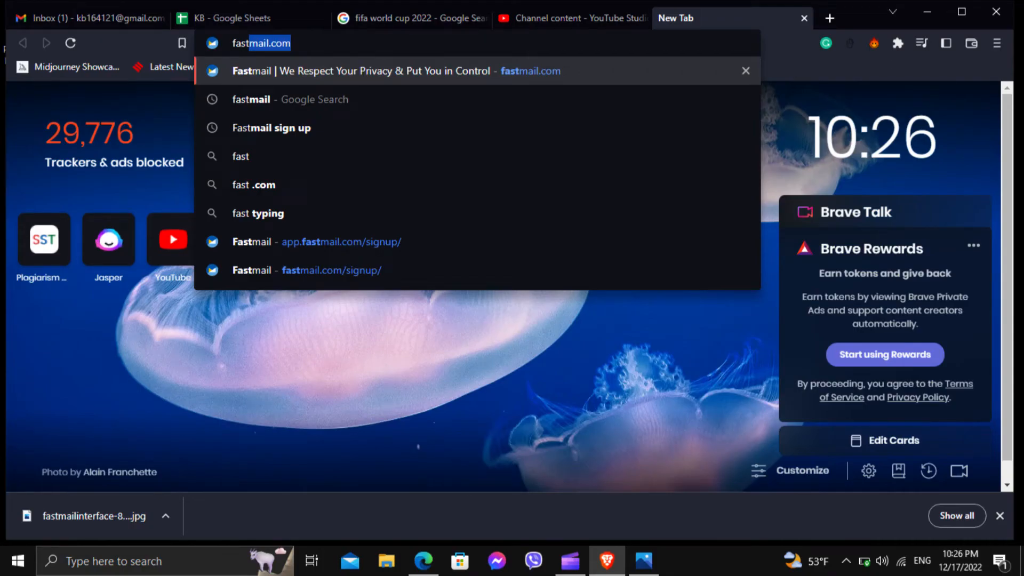
Step: Open fastmail.com in Brave, sign in to the account, and start a new email
left_click(395, 71)
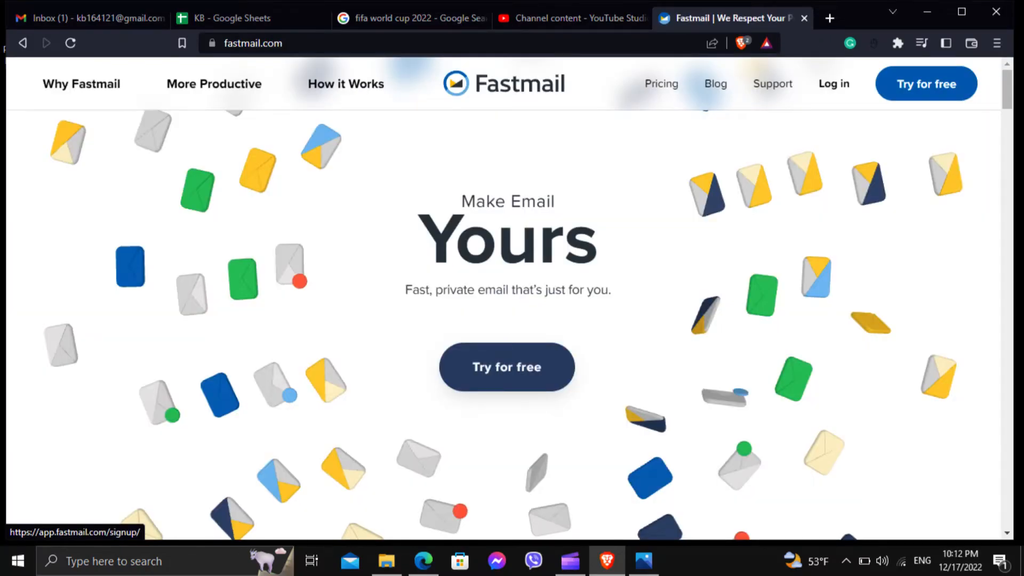
left_click(833, 84)
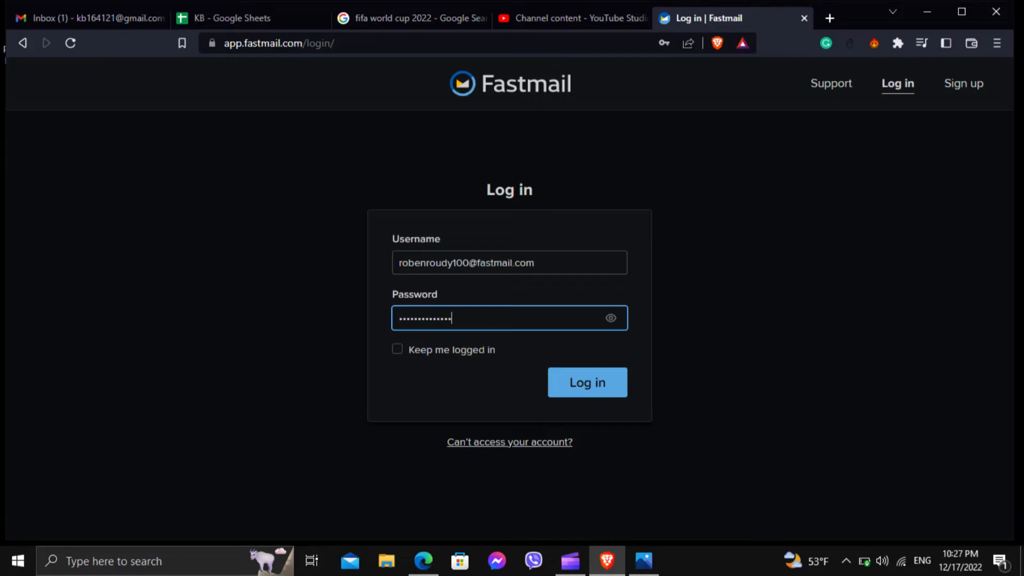
left_click(586, 382)
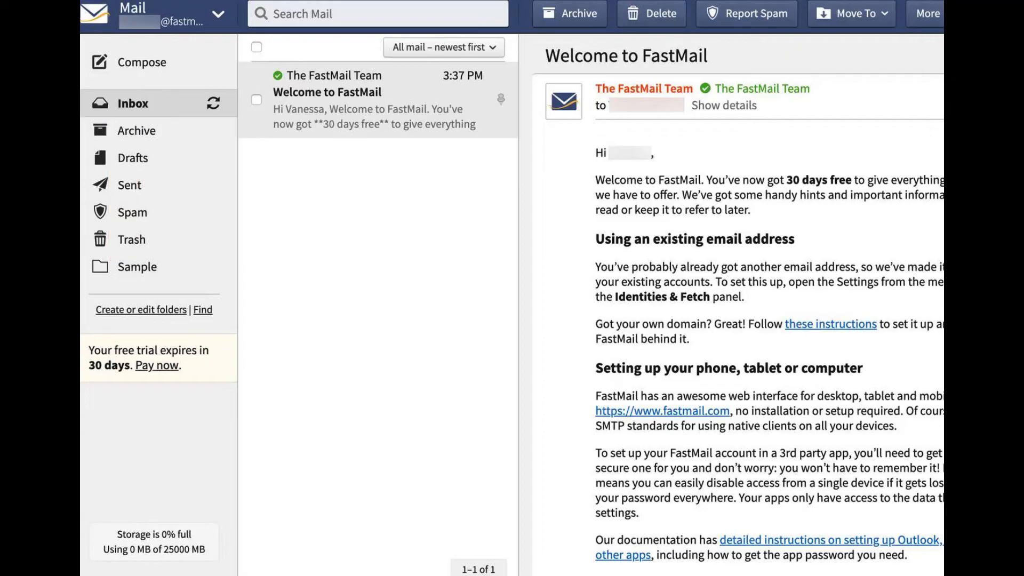
left_click(140, 62)
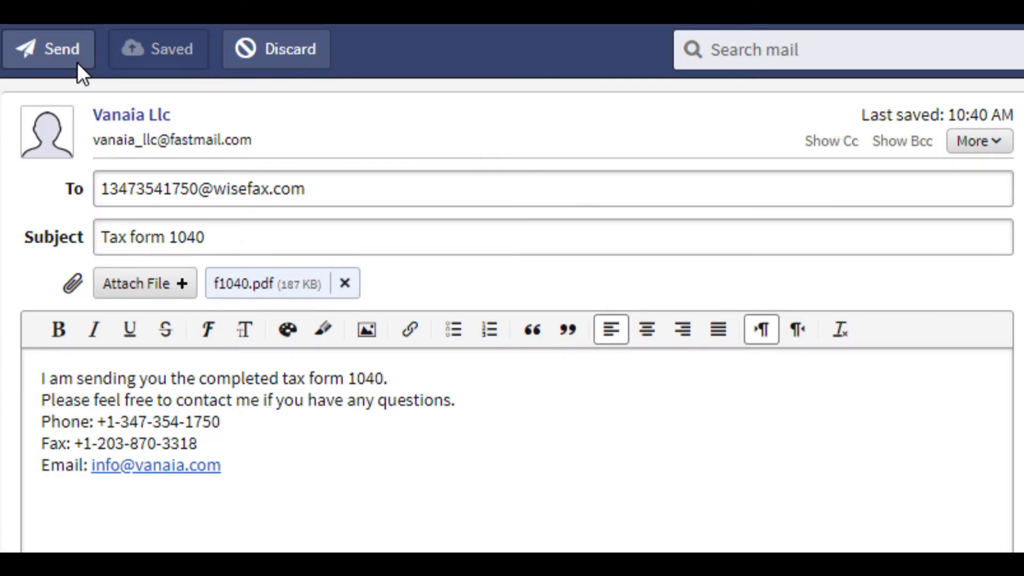